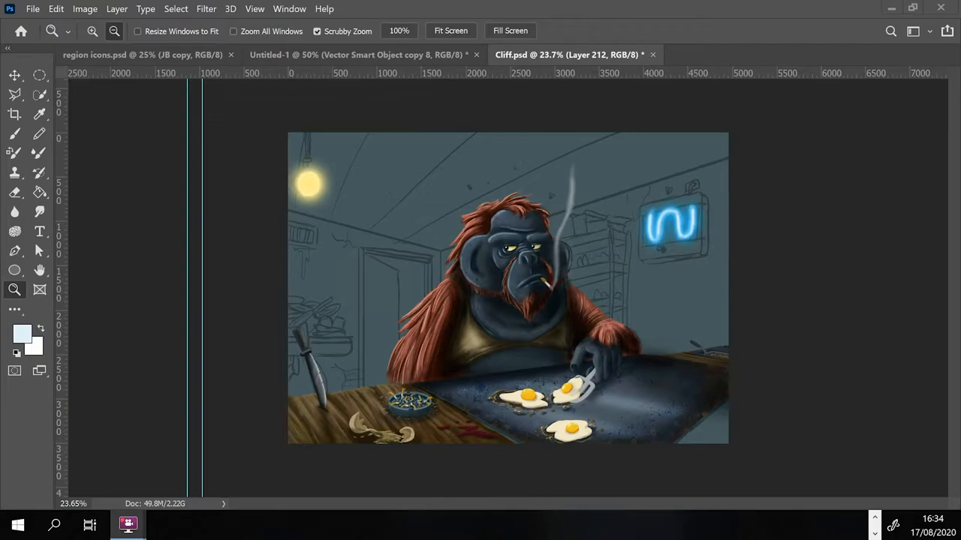
mouse_move(457, 324)
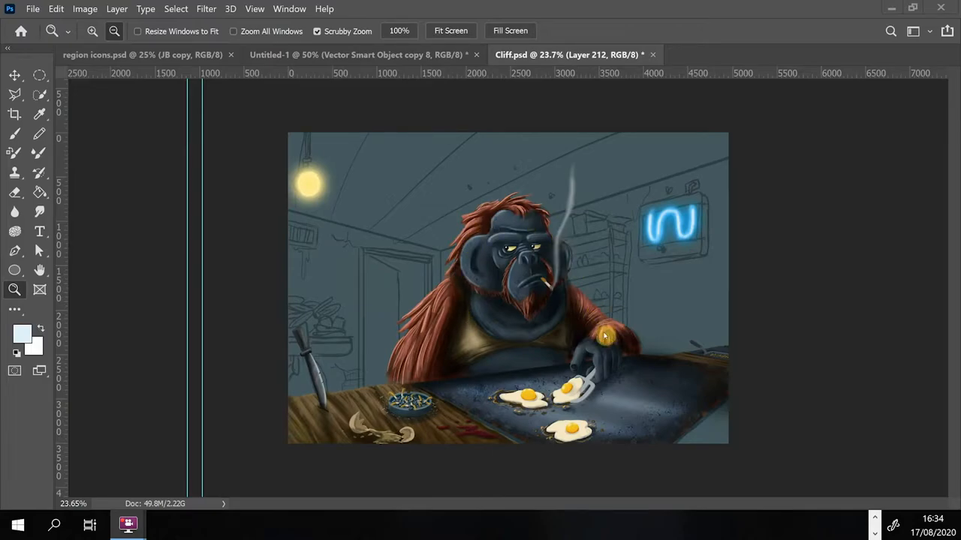
mouse_move(409, 353)
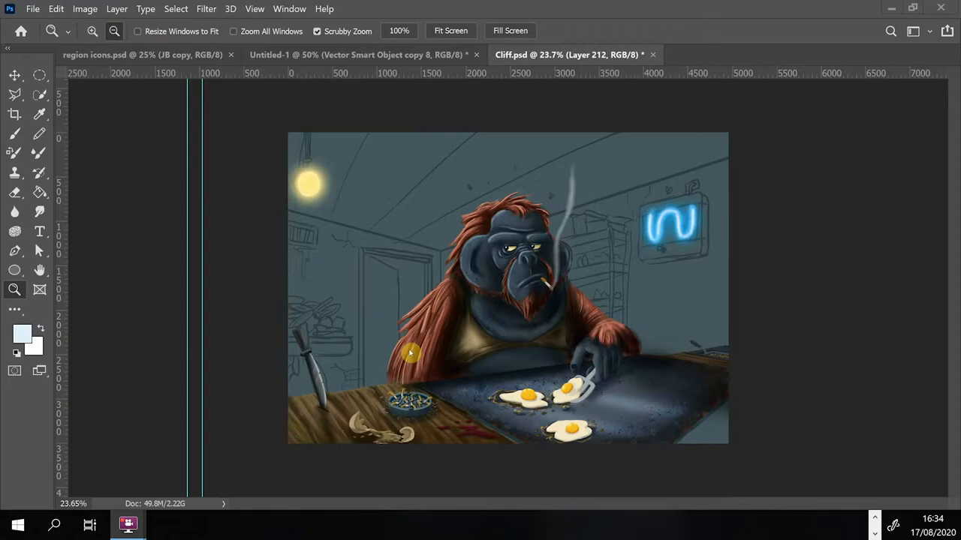
mouse_move(453, 308)
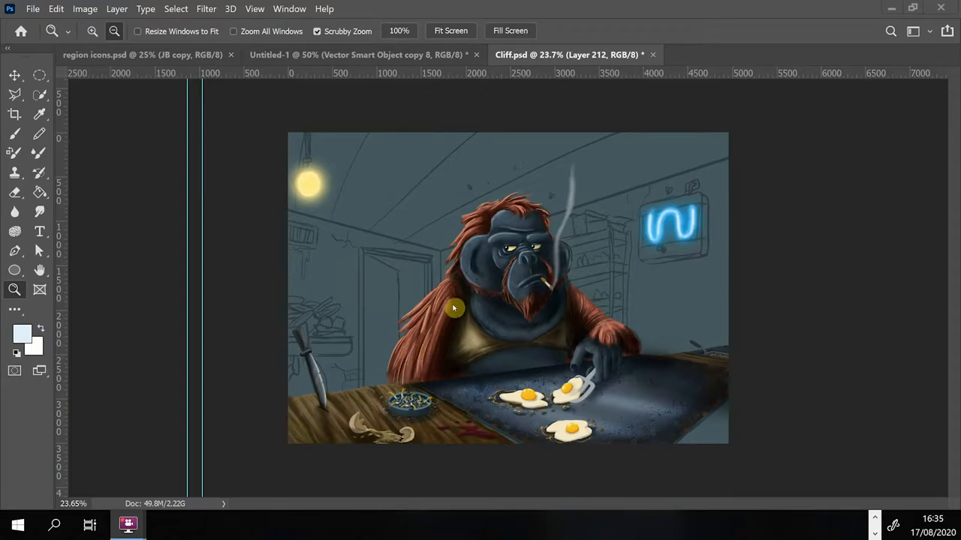
mouse_move(454, 304)
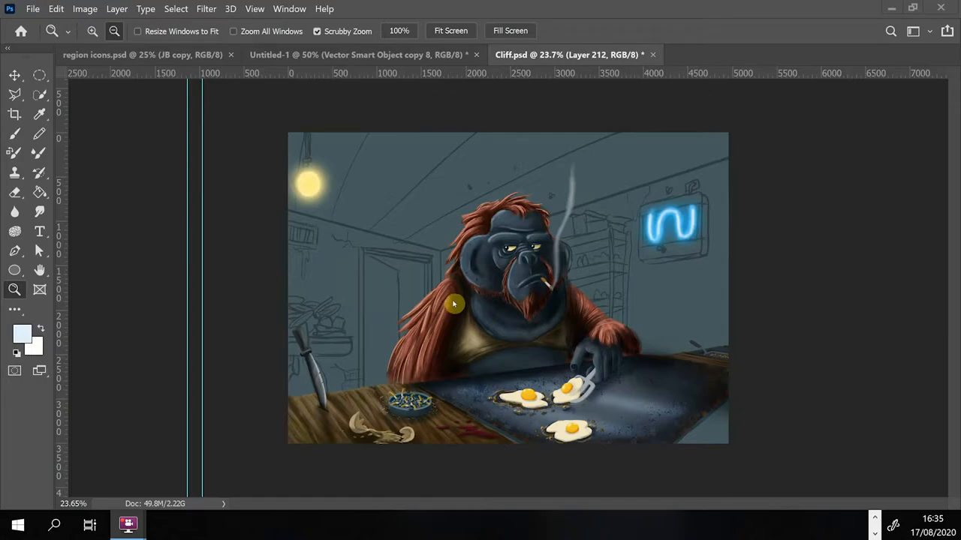
mouse_move(465, 279)
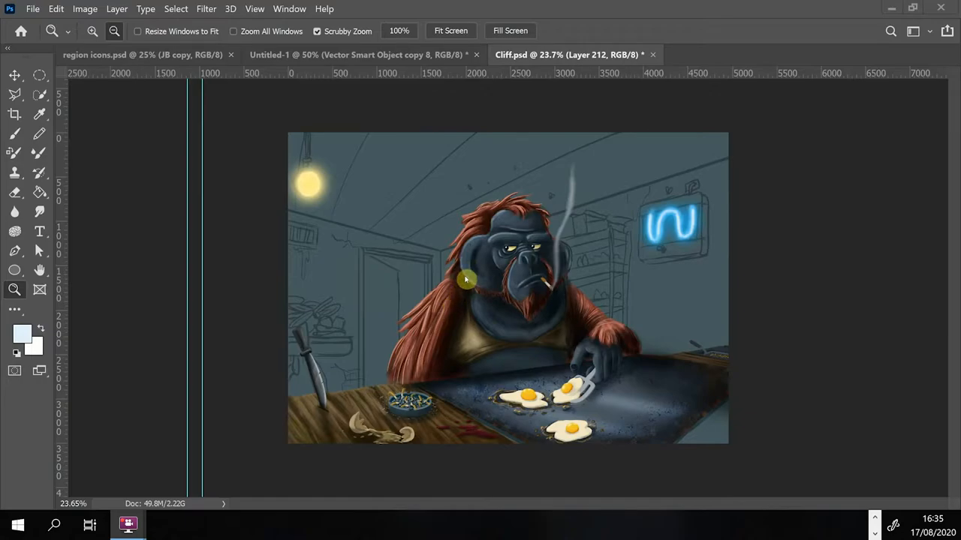
mouse_move(486, 240)
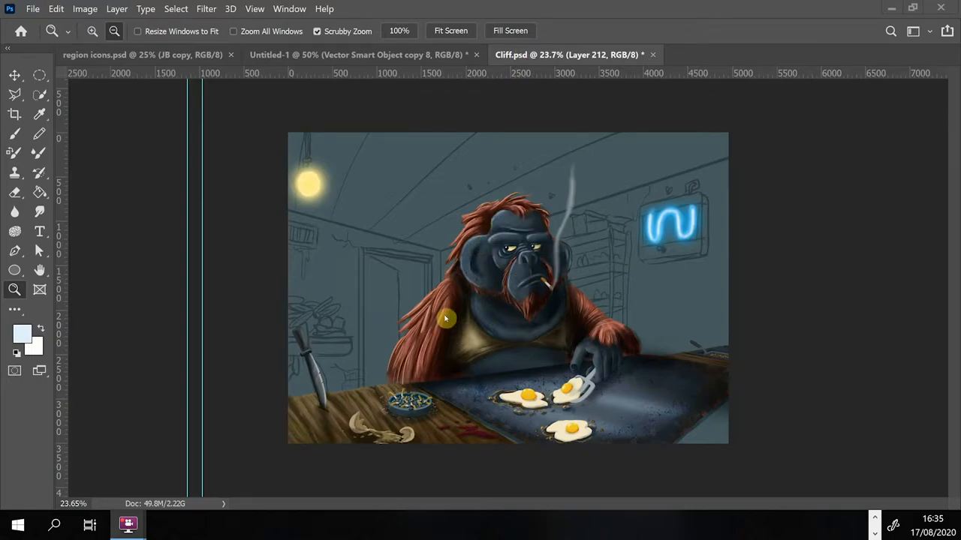
mouse_move(308, 184)
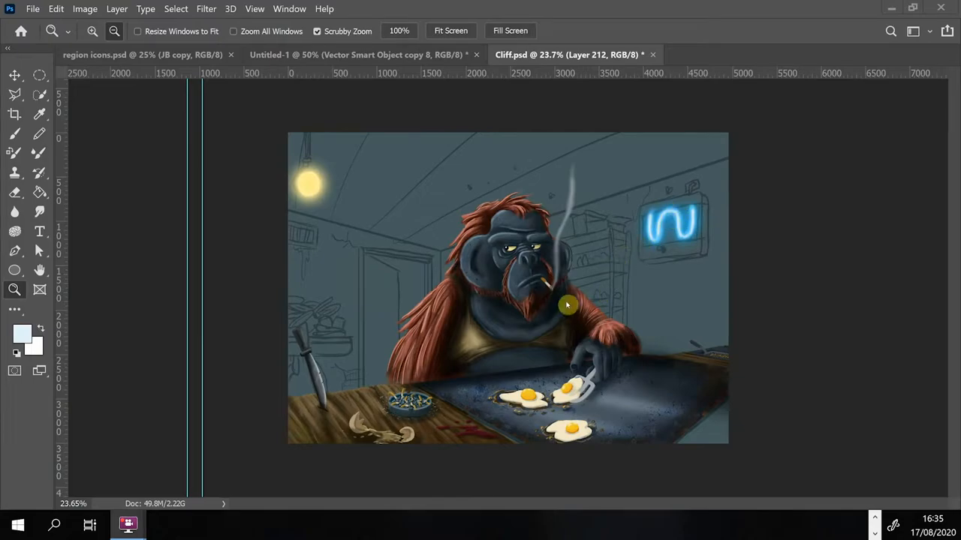
mouse_move(299, 190)
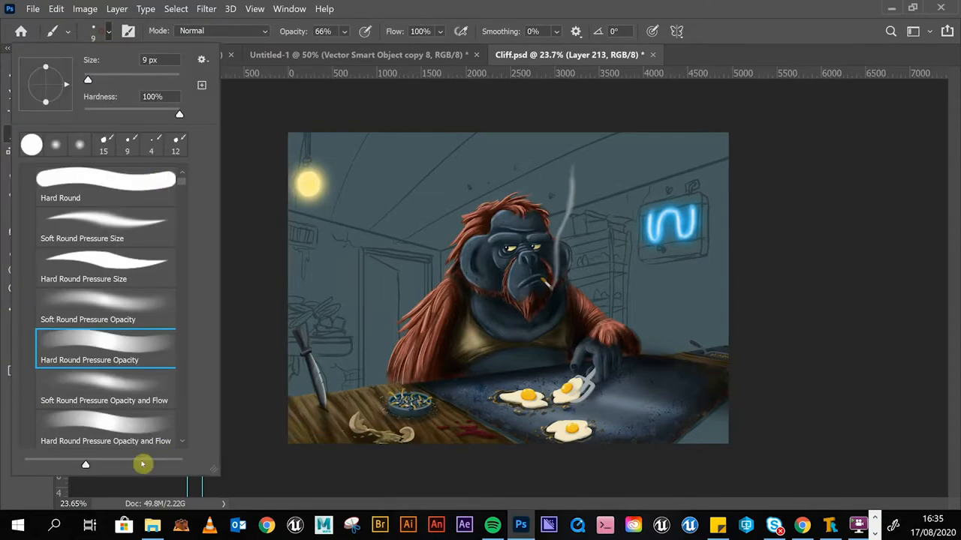
Step: Choose the Soft Round Pressure Opacity brush in warm yellow at 12% opacity, sized to 44 px
click(105, 307)
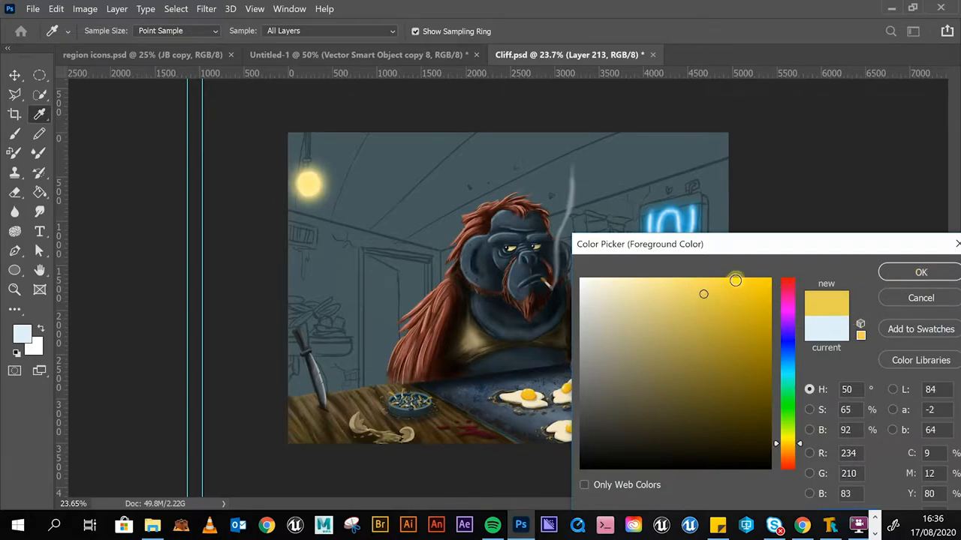
click(920, 271)
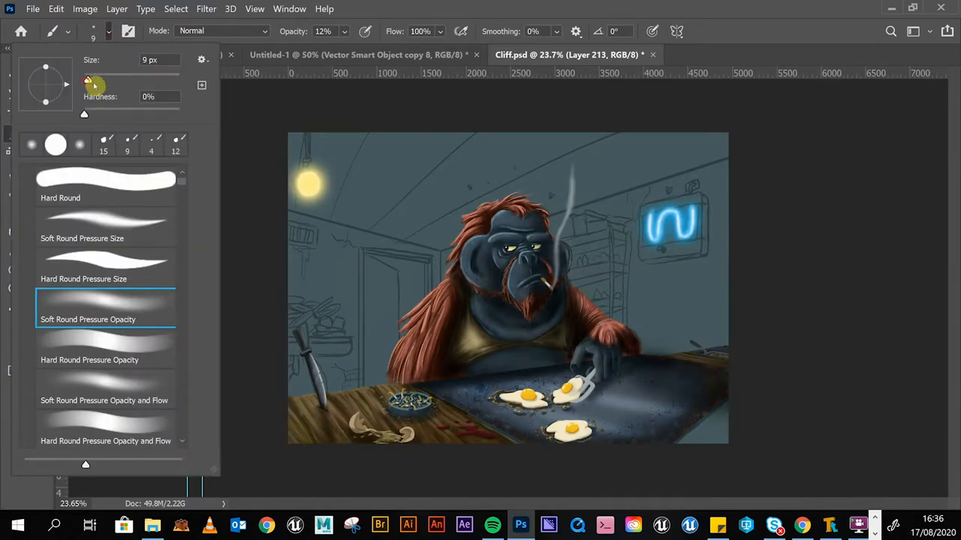
drag(89, 80, 112, 80)
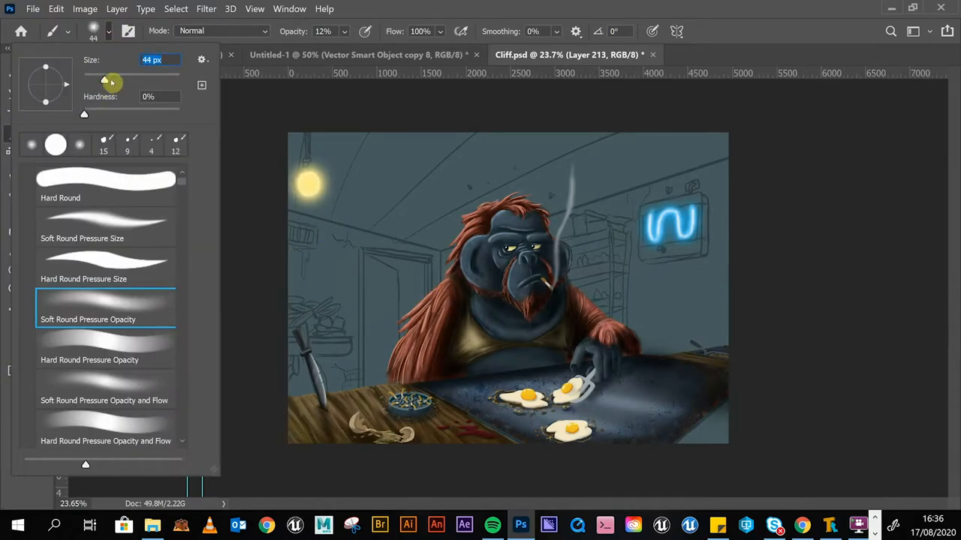
drag(111, 79, 145, 78)
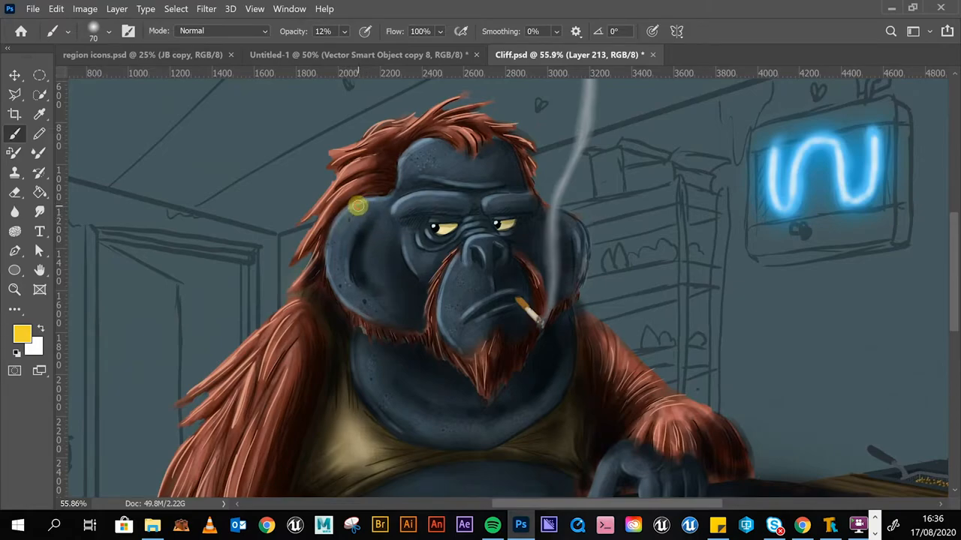
Step: Glaze soft yellow glow strokes along the left cheek and face edge, then look over the chest and arms
drag(358, 206, 336, 289)
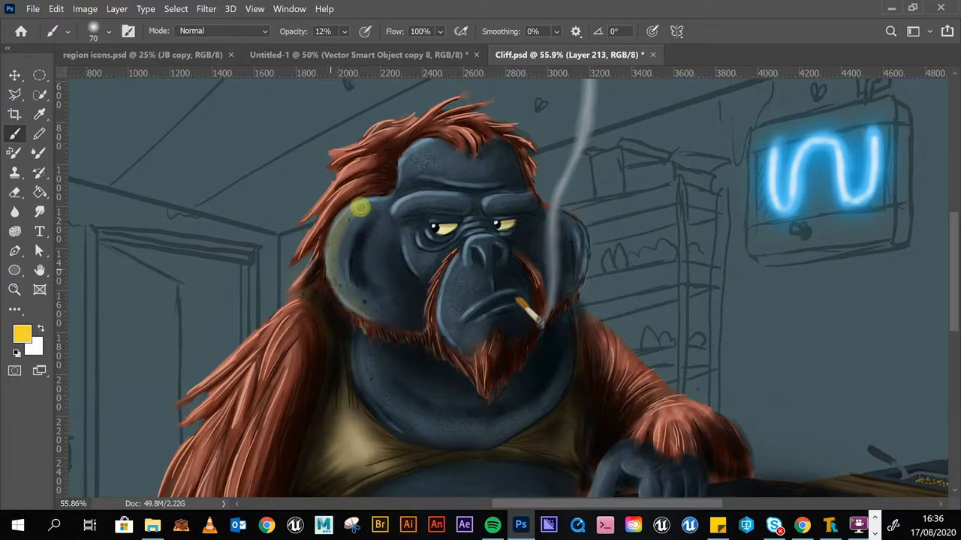
drag(360, 206, 360, 308)
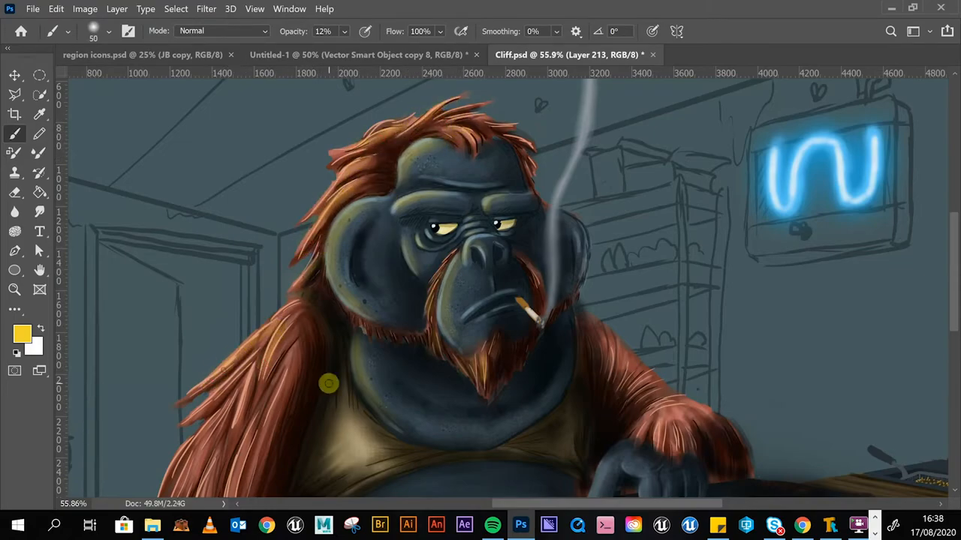
drag(328, 383, 507, 345)
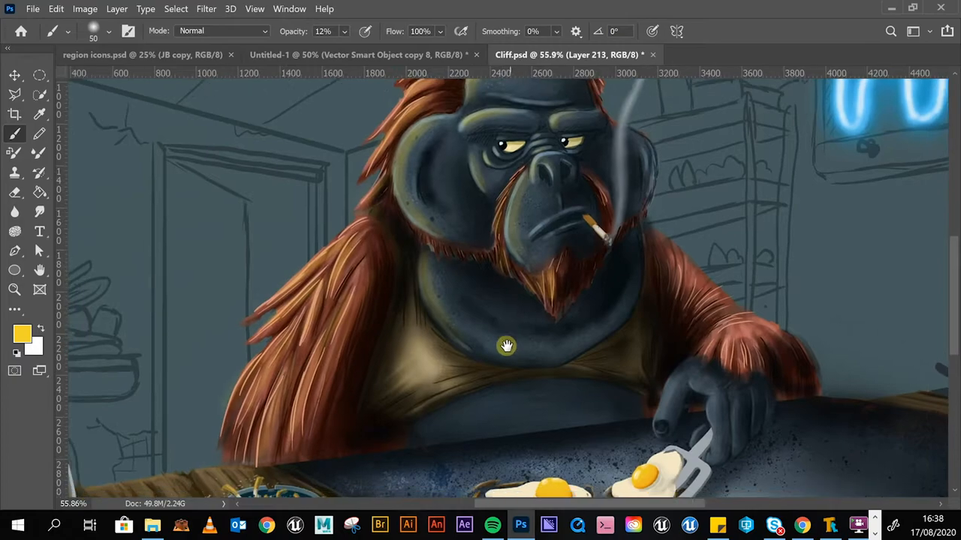
drag(506, 346, 659, 201)
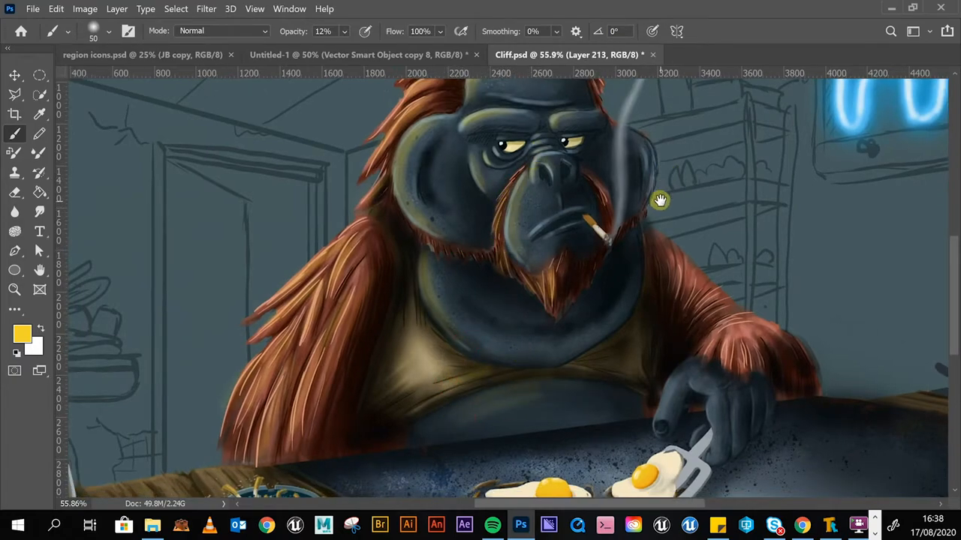
drag(660, 199, 668, 262)
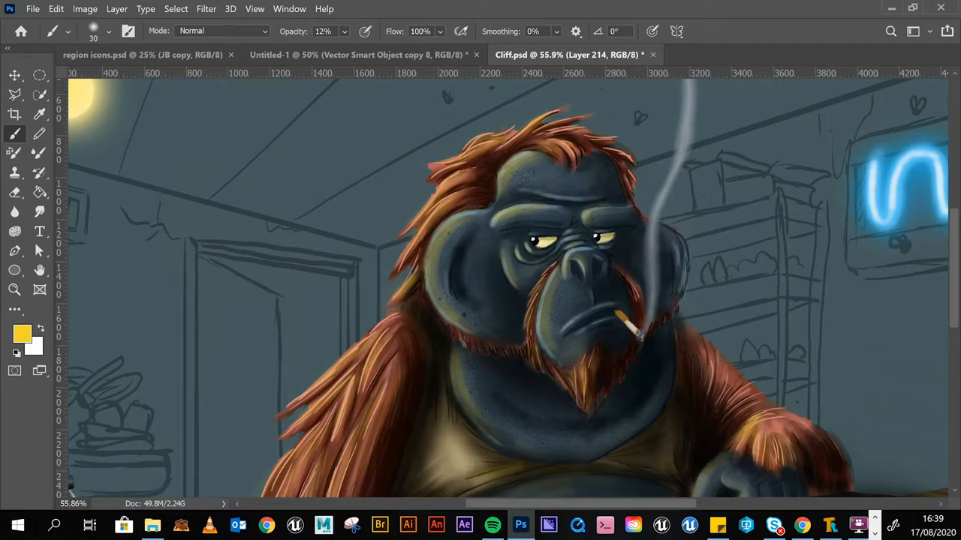
Step: Switch to a paler yellow and raise brush opacity to 43% for crisper left-edge highlights
click(22, 333)
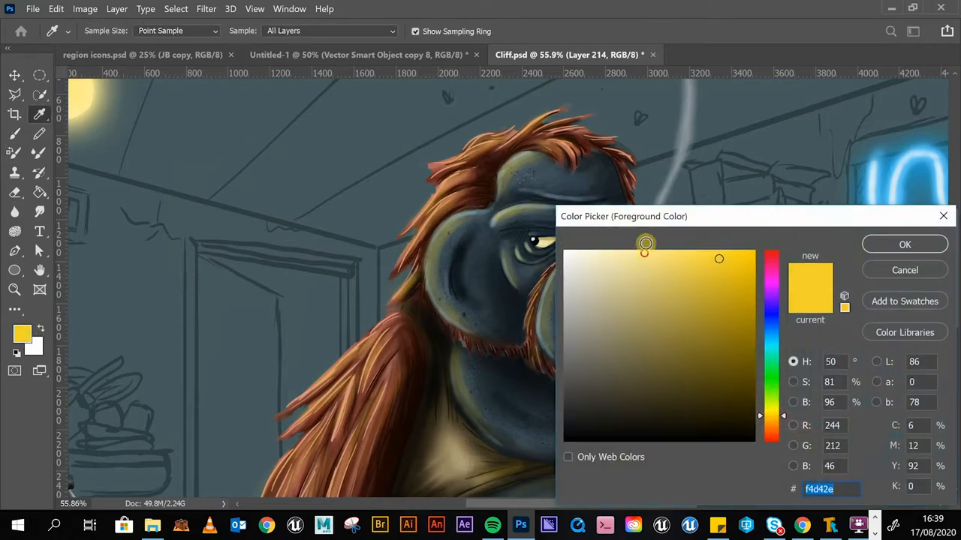
click(905, 244)
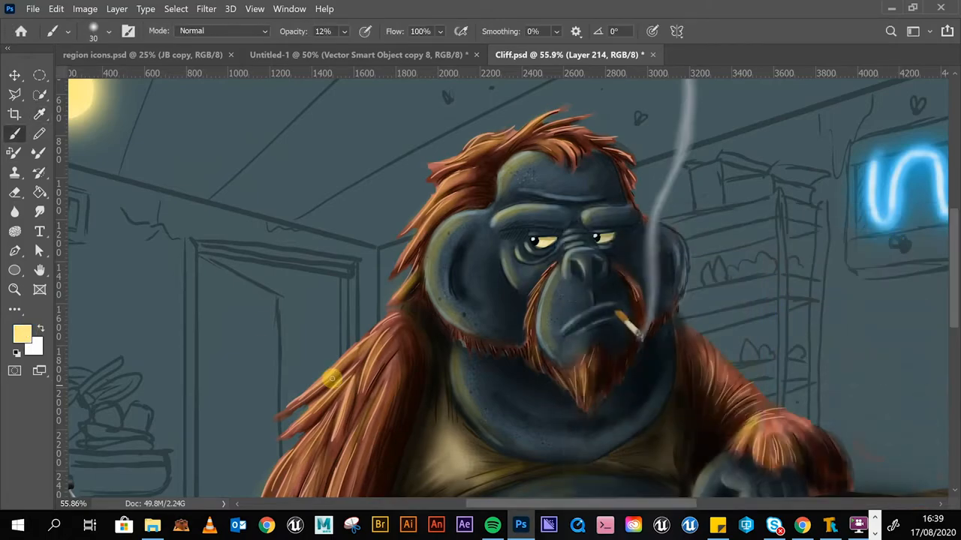
click(323, 31)
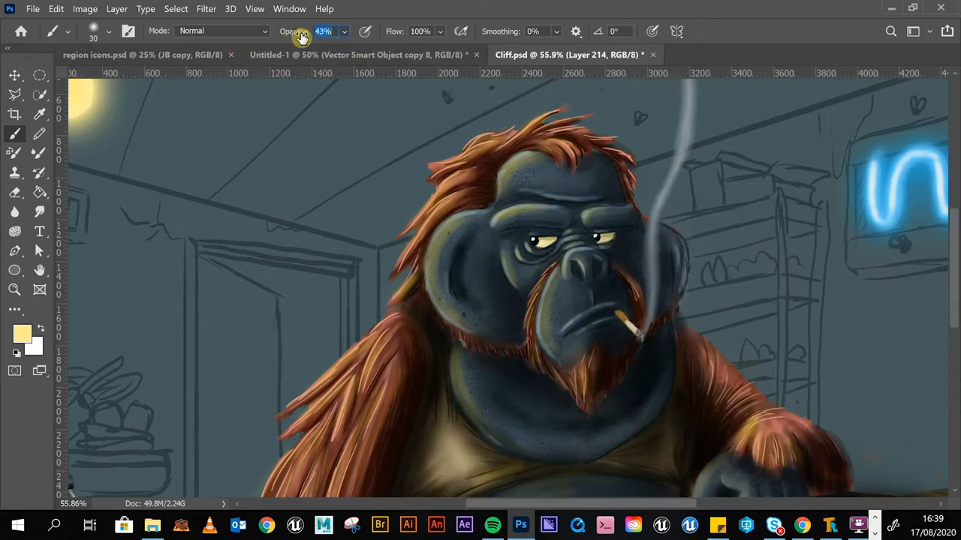
click(108, 31)
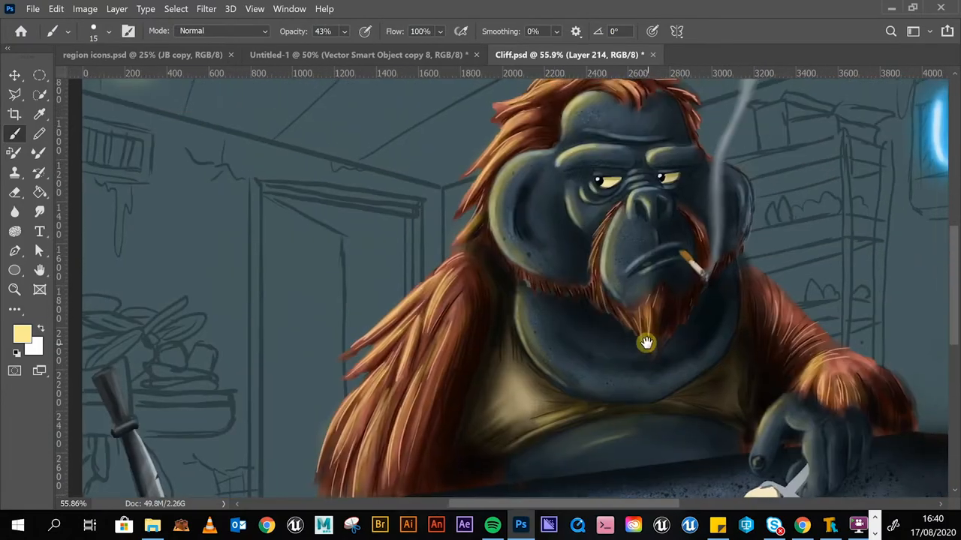
Step: Set an almost white cream colour, add a new highlight layer and adjust brush size and hardness
click(22, 332)
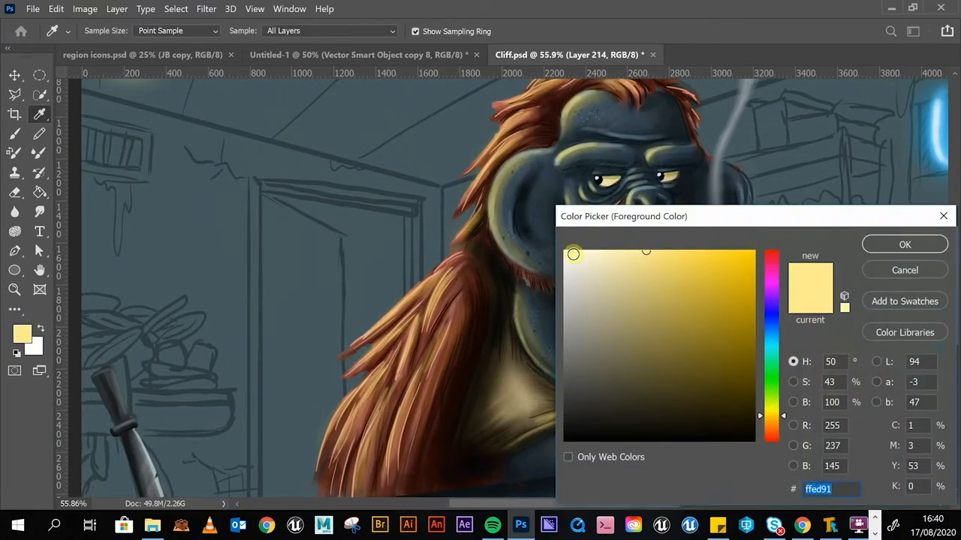
click(904, 244)
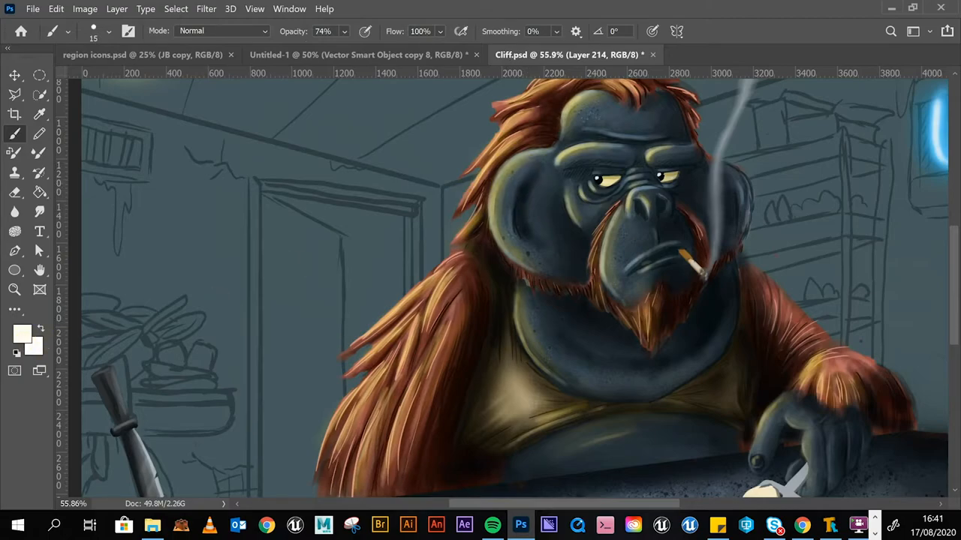
click(487, 210)
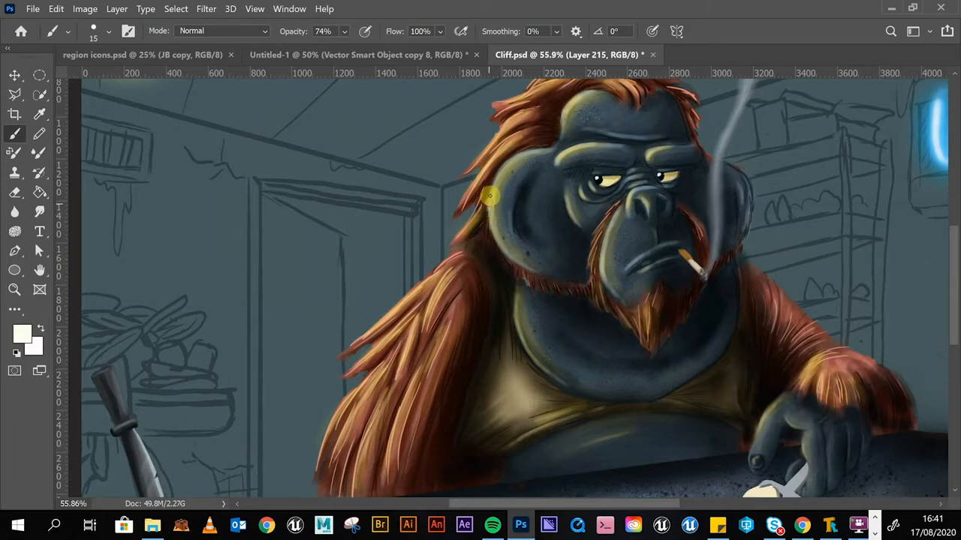
mouse_move(491, 185)
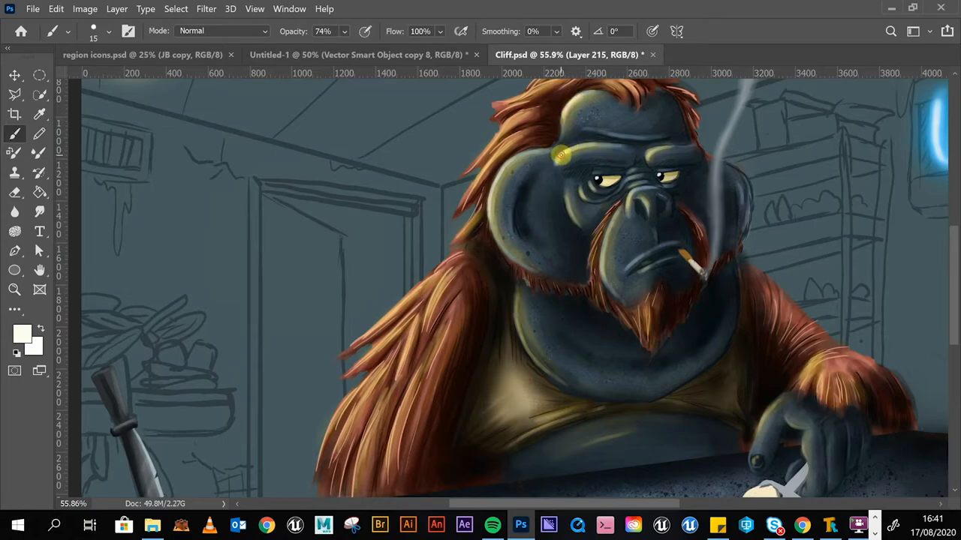
click(109, 31)
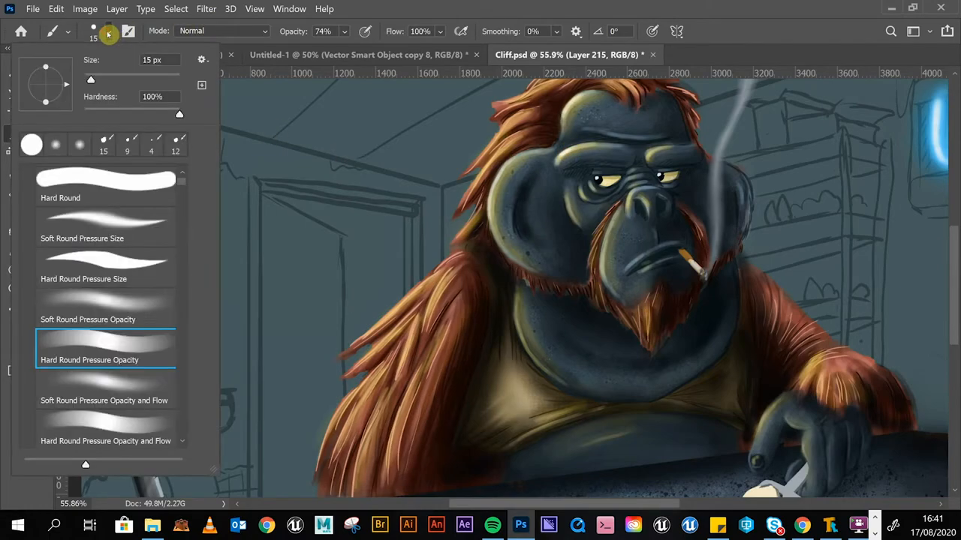
mouse_move(195, 368)
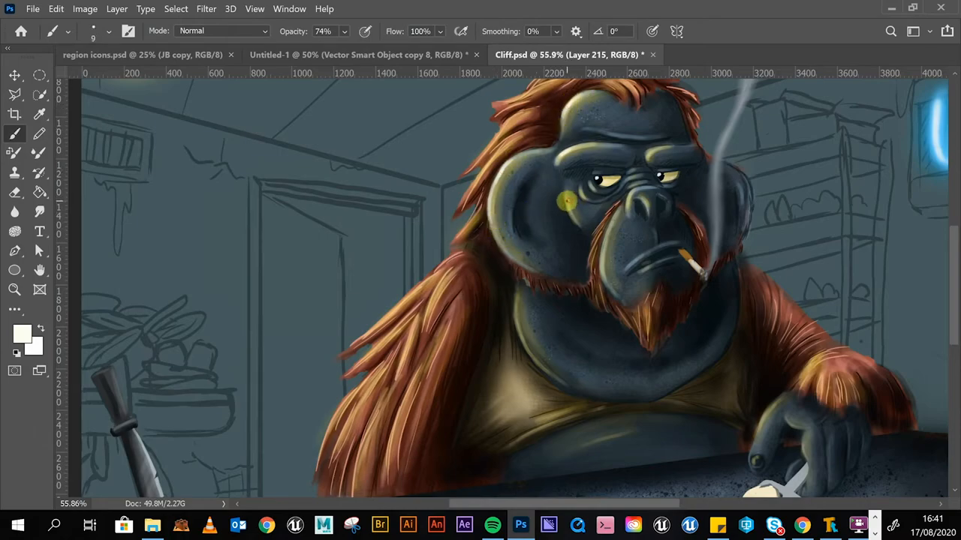
Step: Dab warm cream highlights on the left eye, brow and top of the head
click(578, 192)
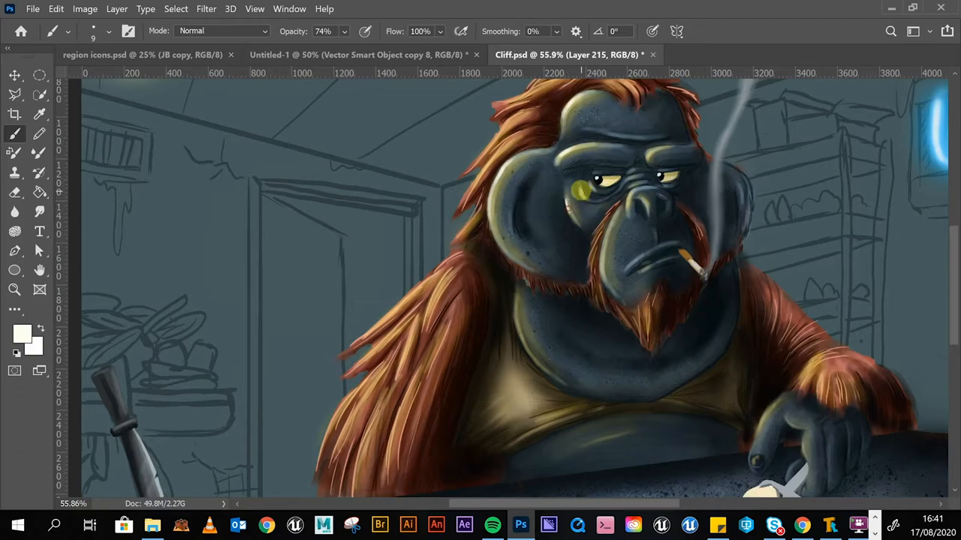
click(585, 188)
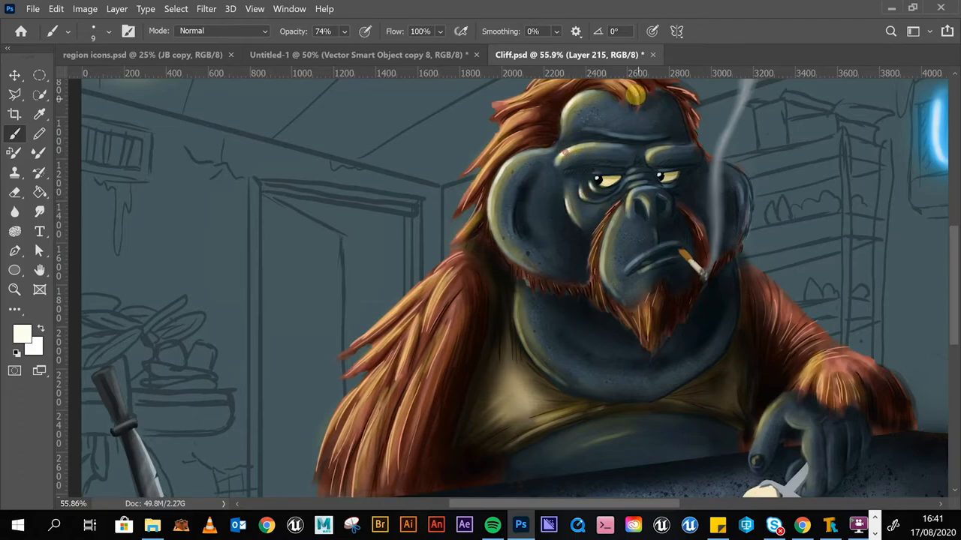
click(510, 224)
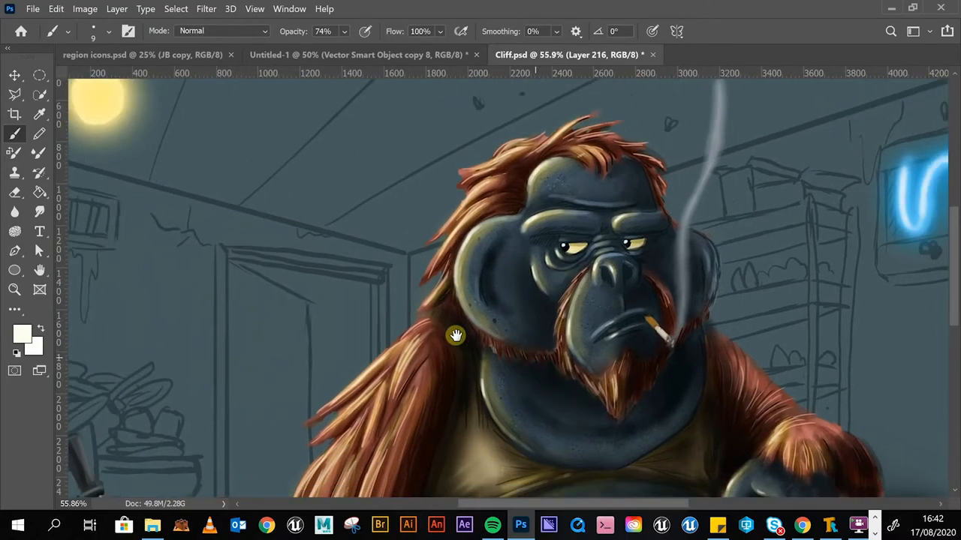
Step: Bring the neon-sign side into view and switch the paint colour to a bright blue
drag(455, 335, 326, 324)
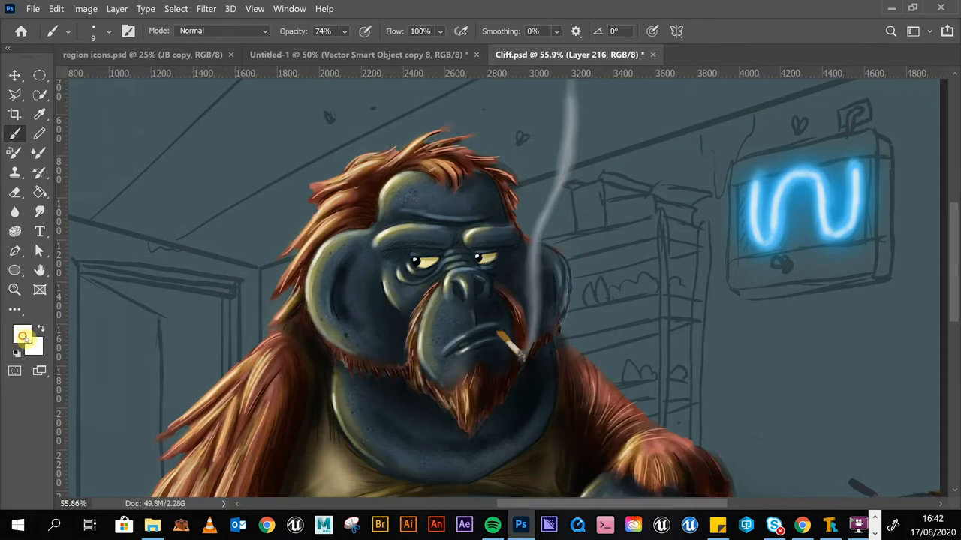
click(22, 332)
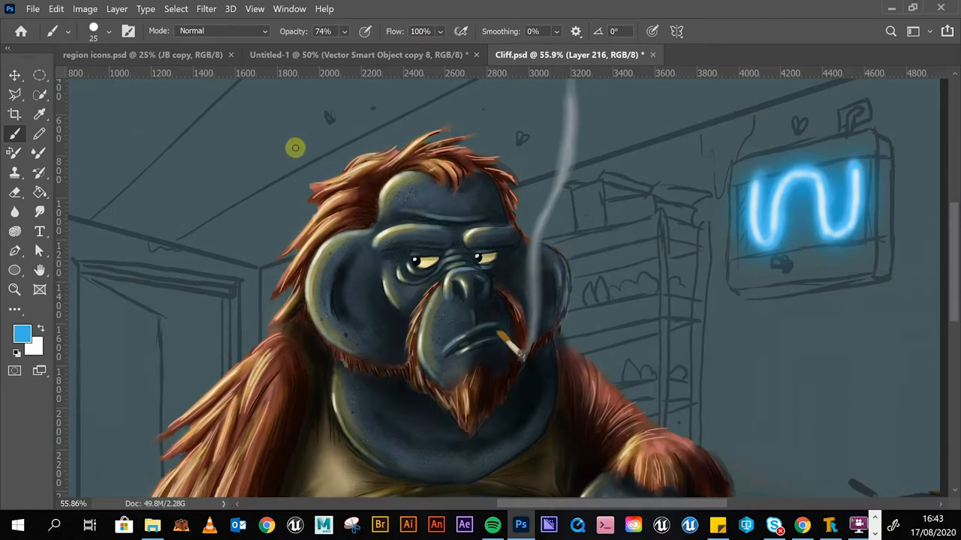
Step: Switch to a soft round brush at a faint 8–18% opacity for the blue glow on the right side
click(107, 31)
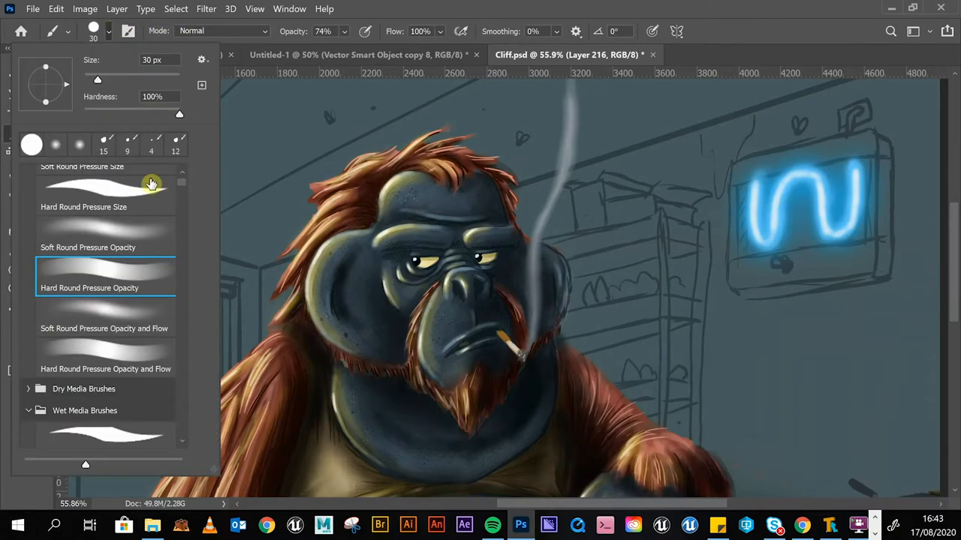
click(105, 237)
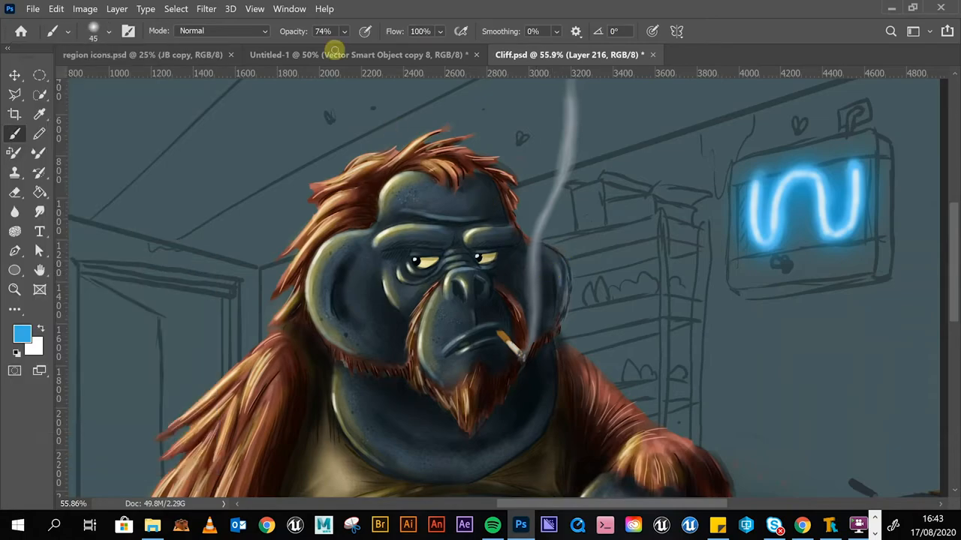
click(323, 31)
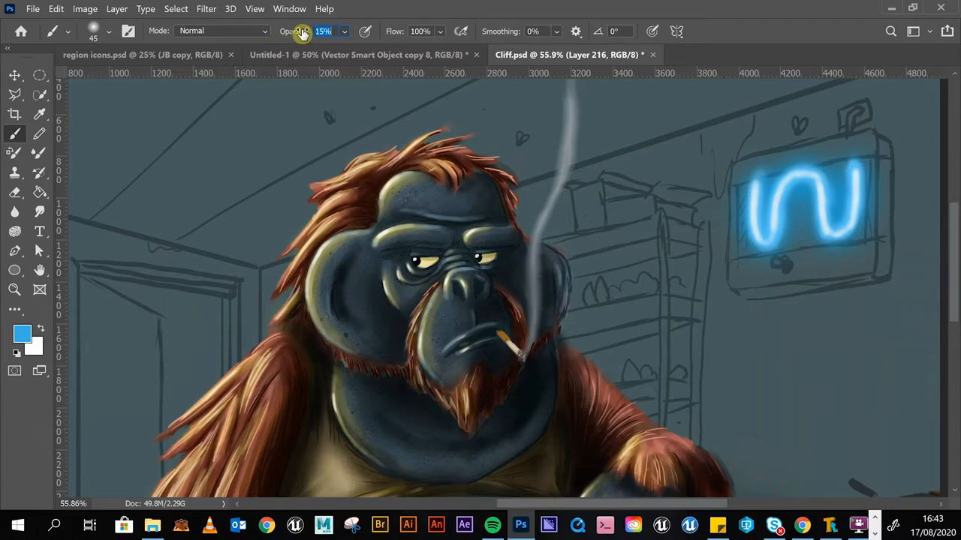
drag(323, 30, 321, 31)
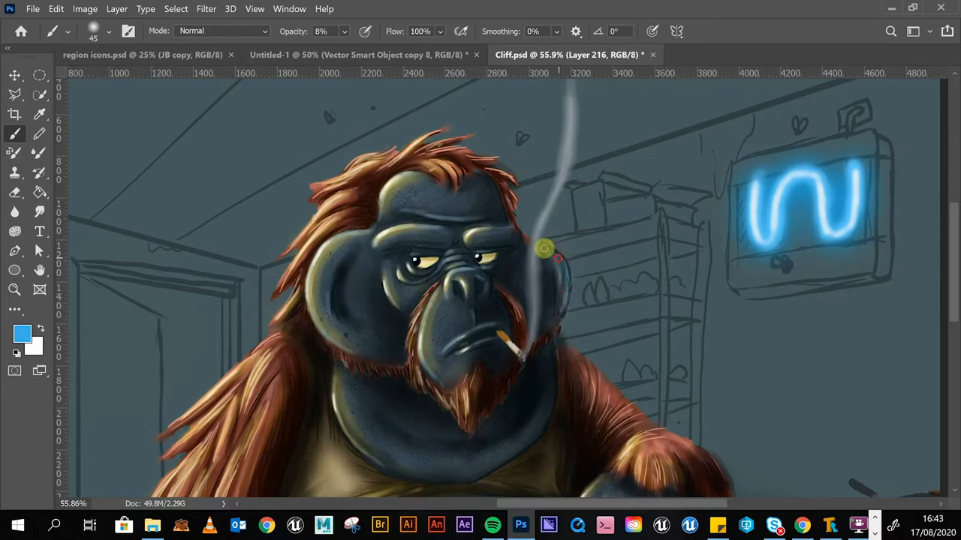
mouse_move(491, 188)
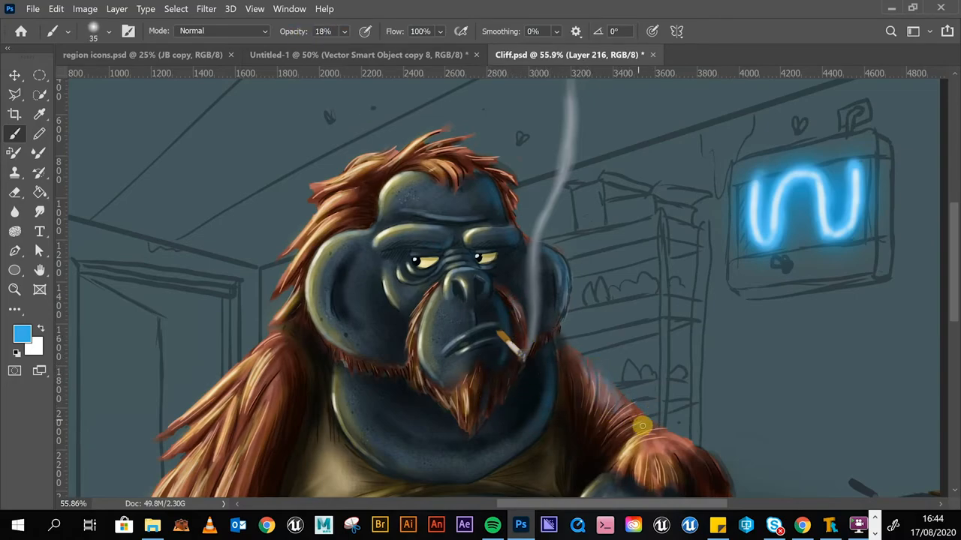
scroll(down, 3)
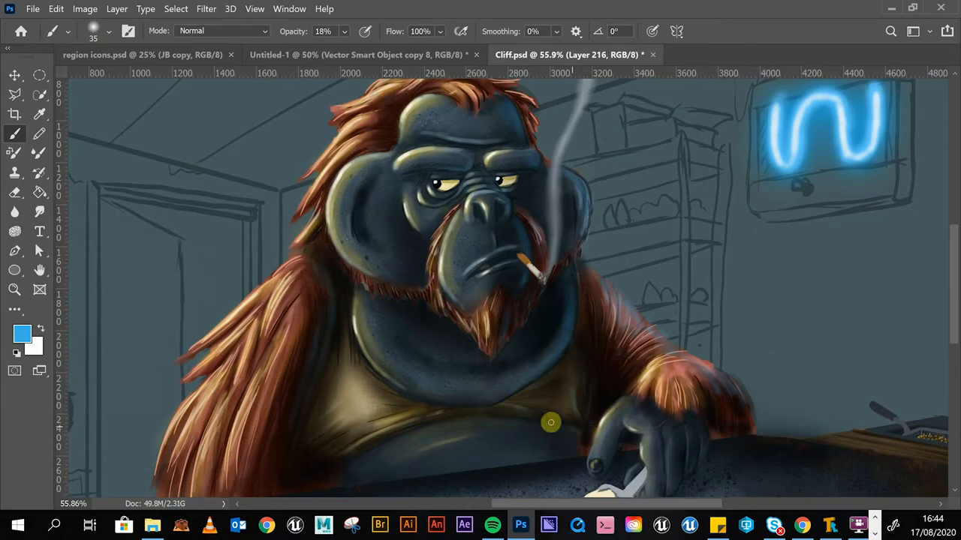
mouse_move(600, 316)
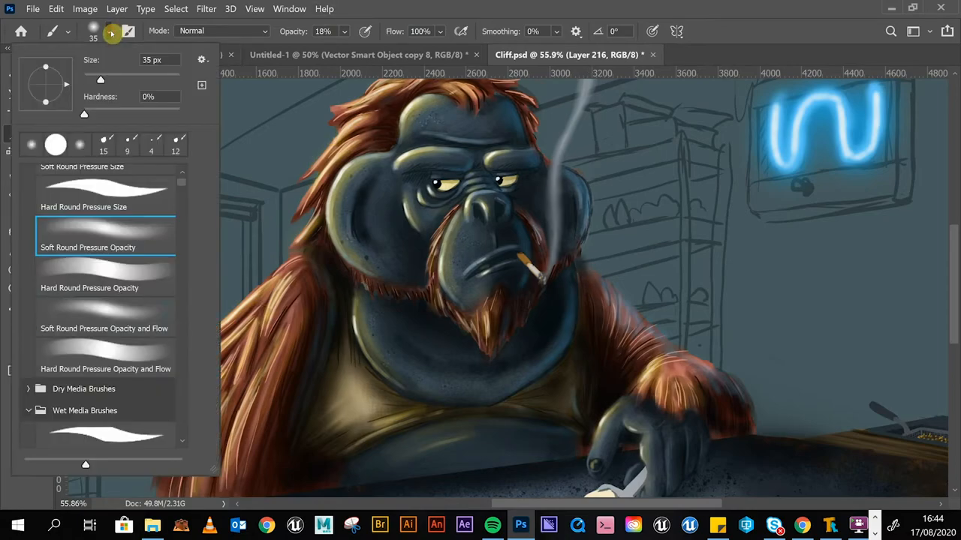
Step: Pick a small 15 px brush for thin blue rim lines along the right face edge
click(89, 288)
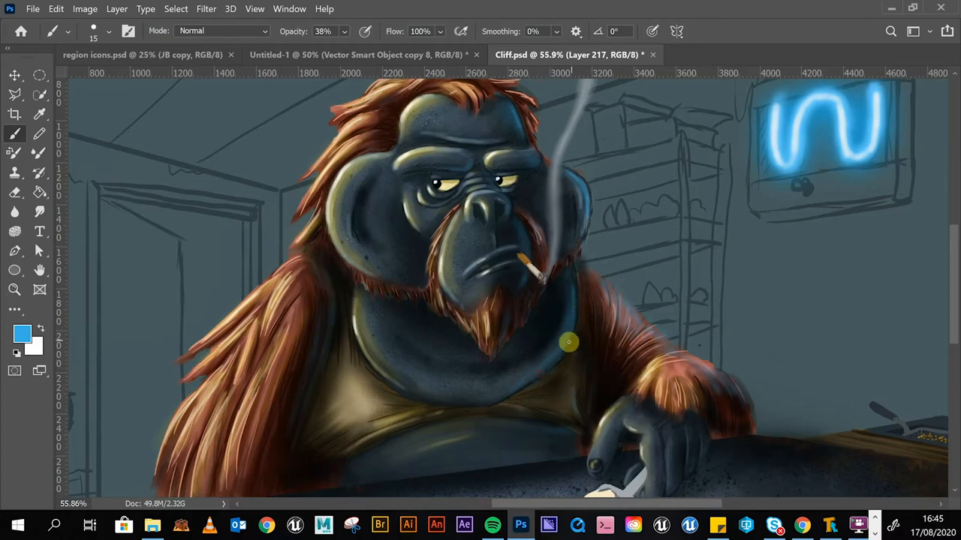
mouse_move(531, 284)
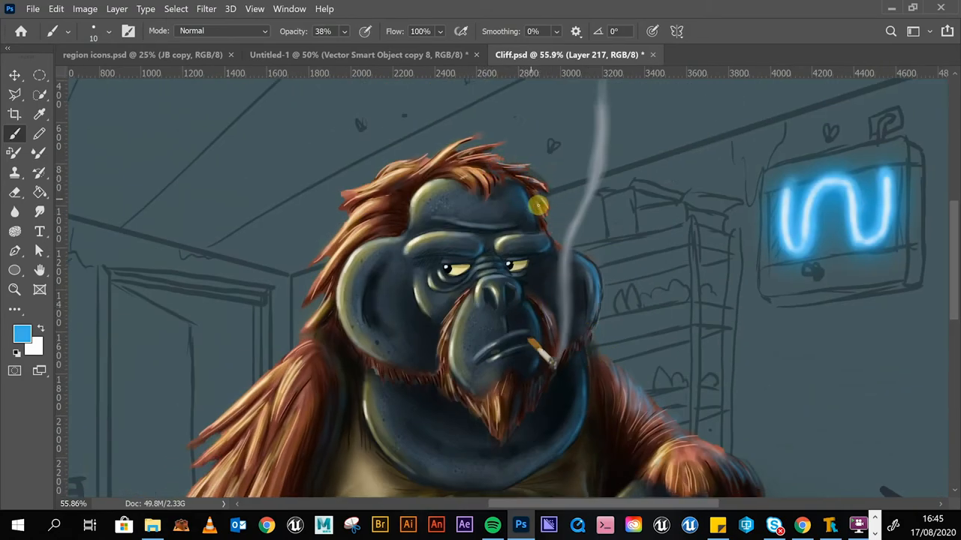
Step: Change the paint colour from bright blue to a near-white icy blue
click(21, 333)
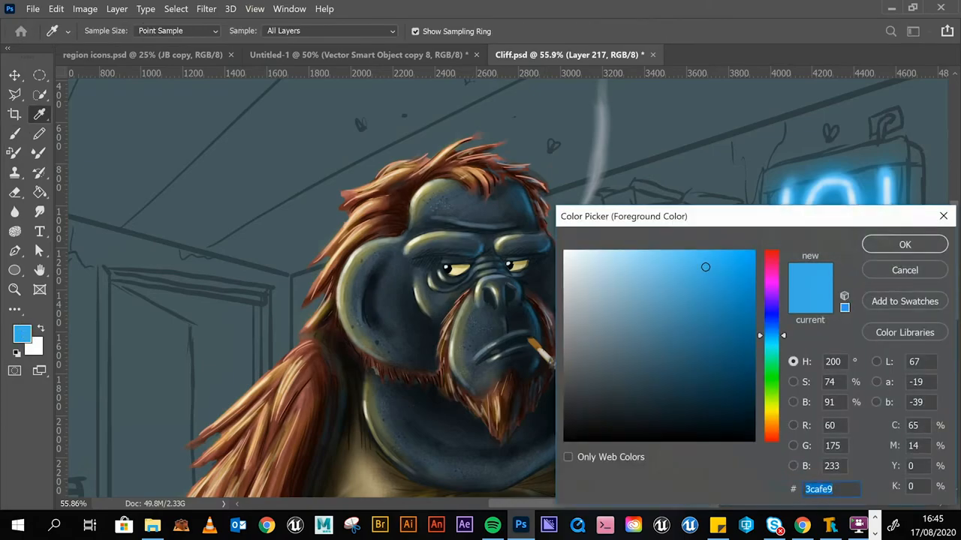
click(590, 258)
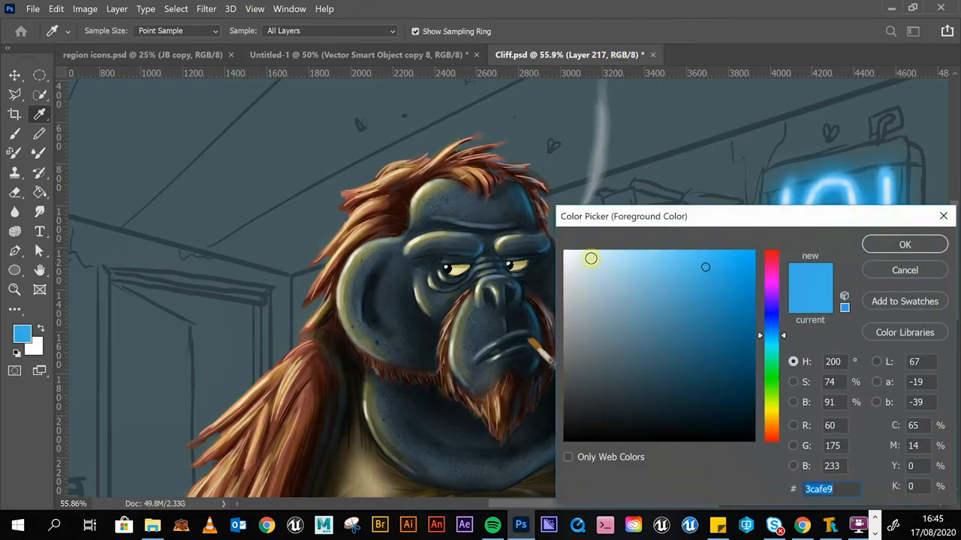
click(609, 256)
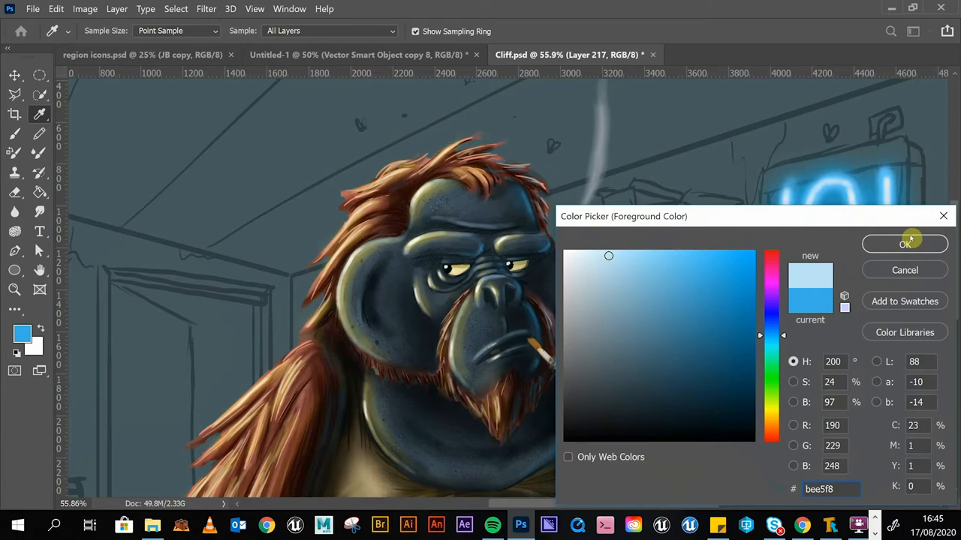
click(612, 248)
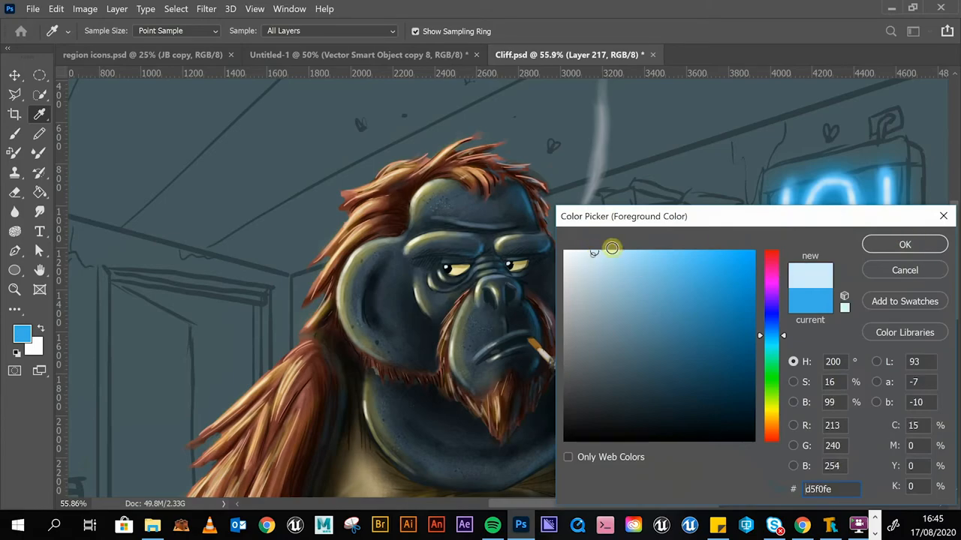
click(904, 244)
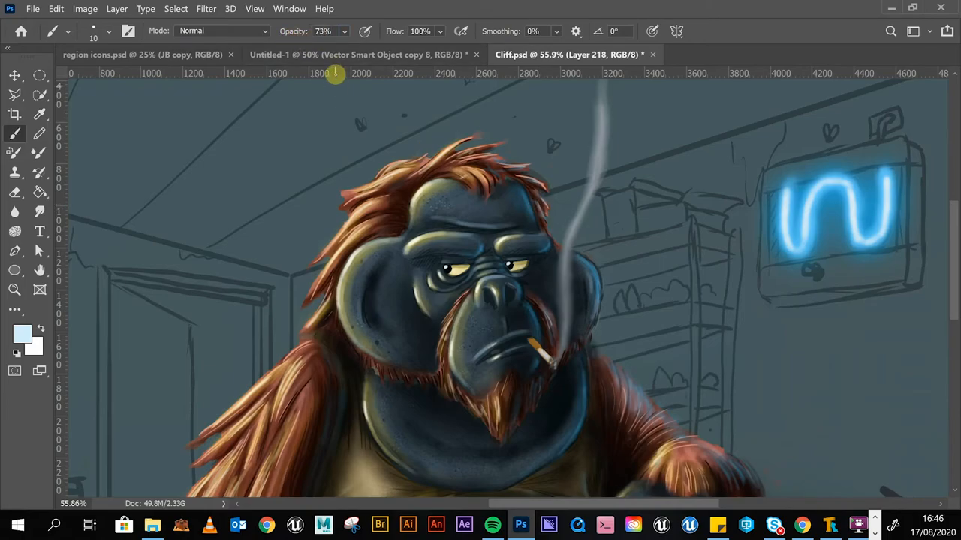
Step: Paint sharp pale blue highlights on the right eye and along the head's top edge
click(322, 31)
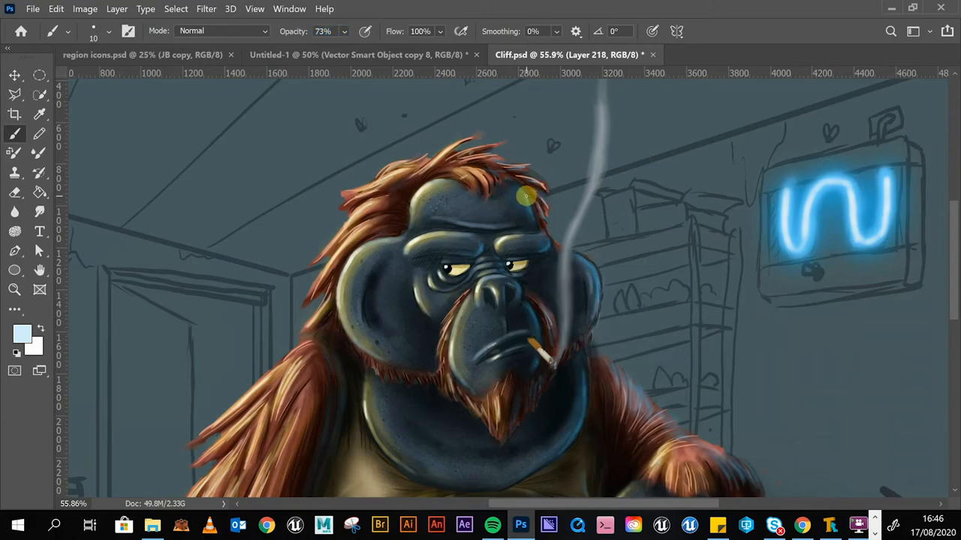
mouse_move(560, 229)
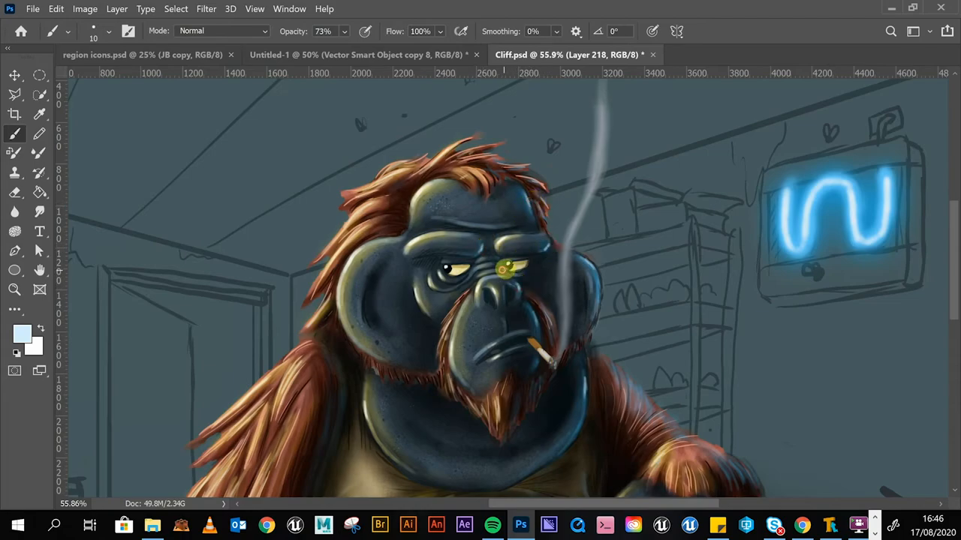
click(512, 268)
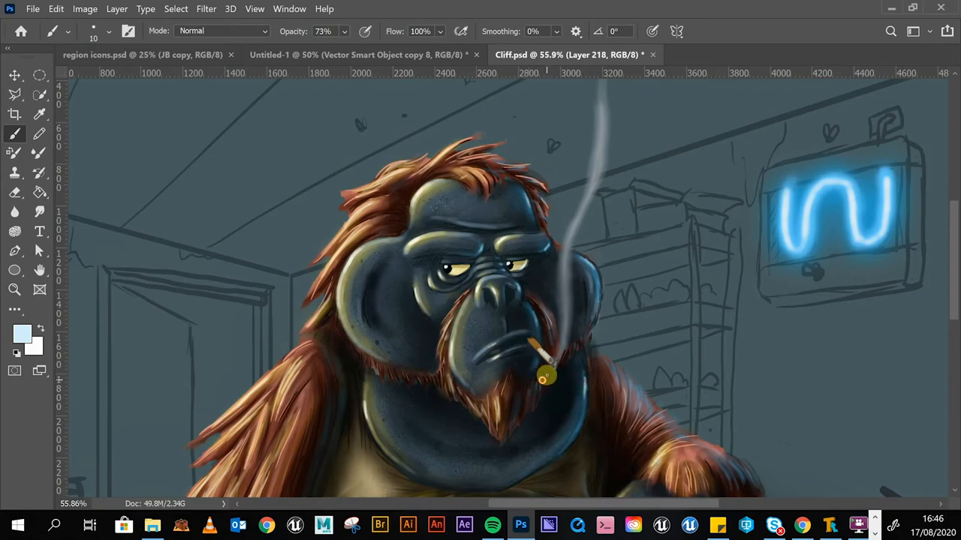
mouse_move(546, 330)
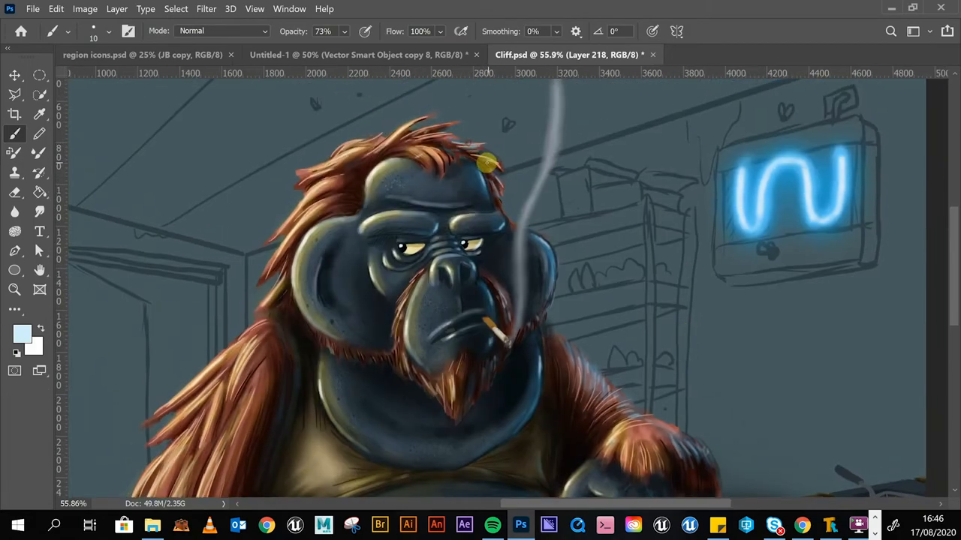
drag(486, 162, 503, 224)
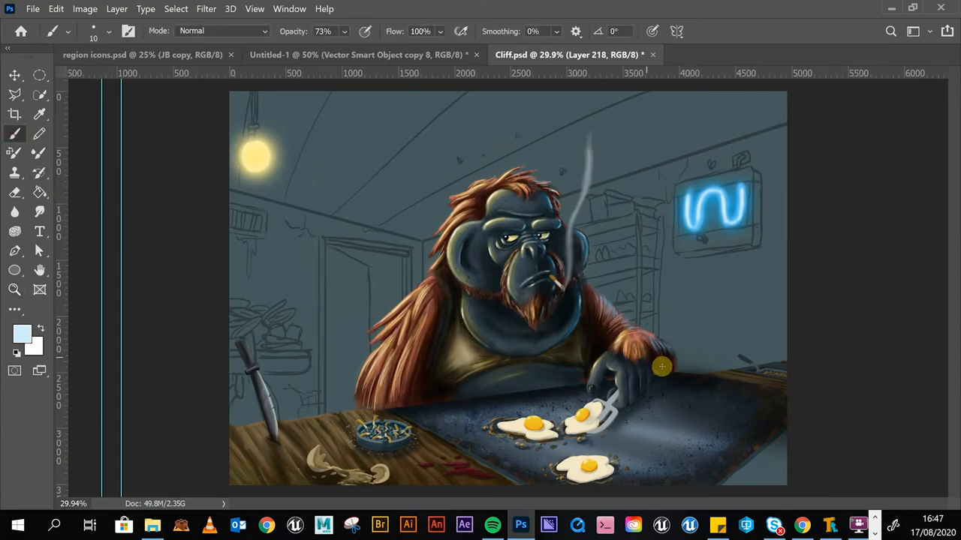
mouse_move(672, 352)
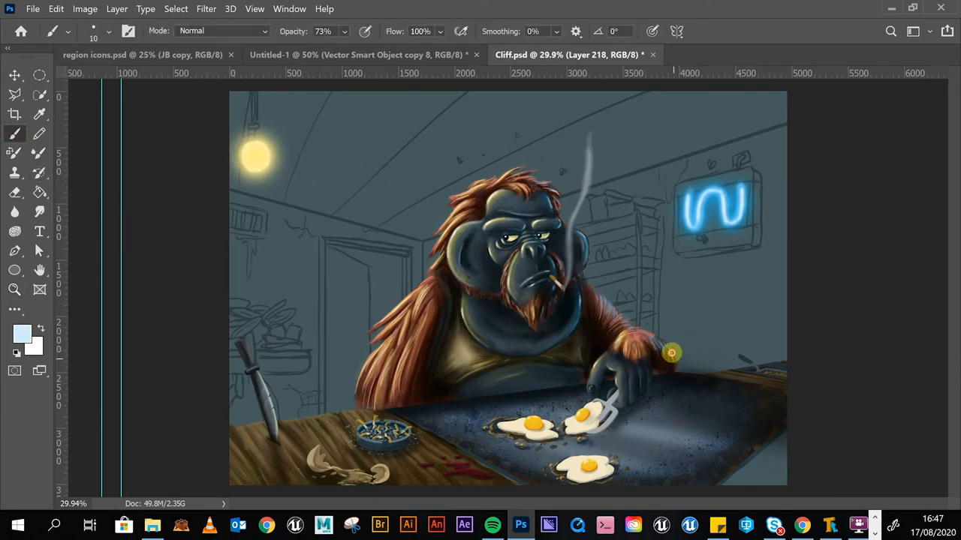